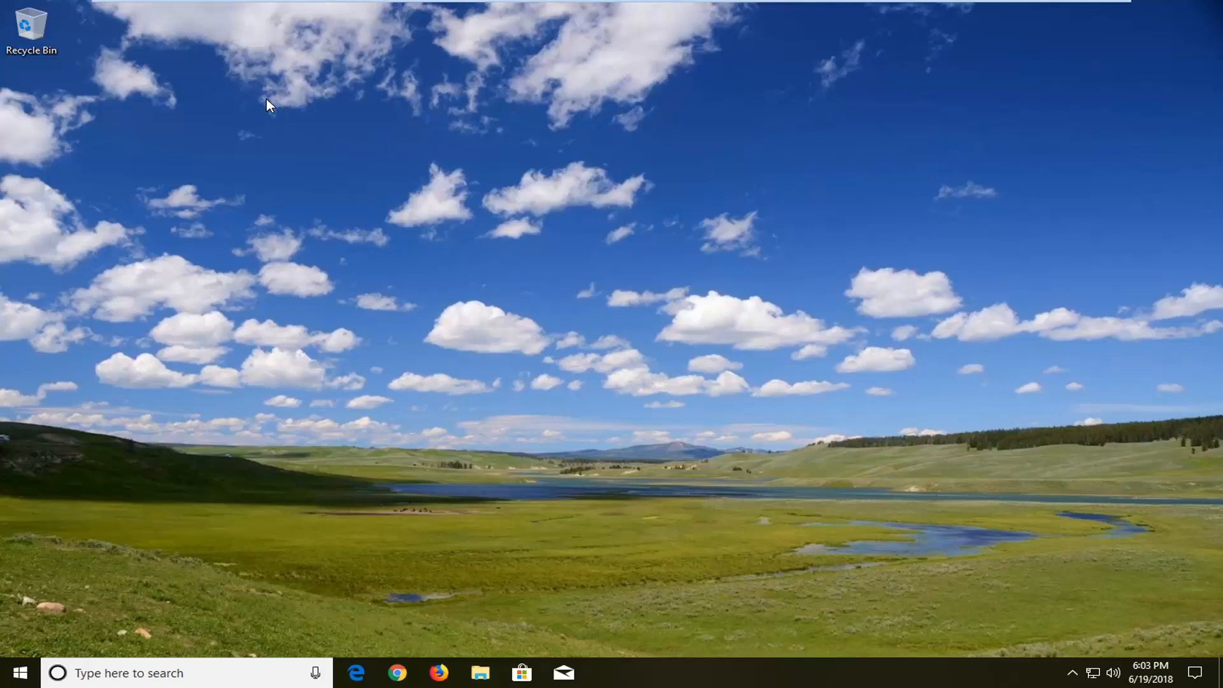
Step: Search Start for 'goog' and open the Google Chrome result's file location
click(22, 670)
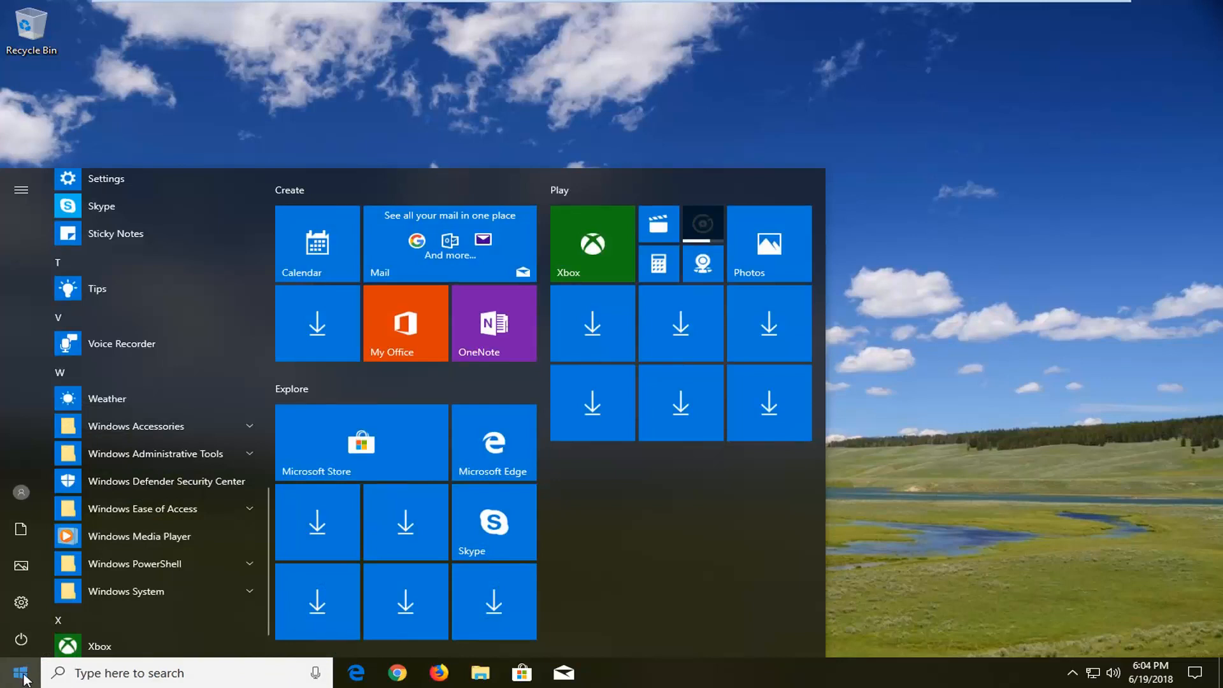
text(google chrome)
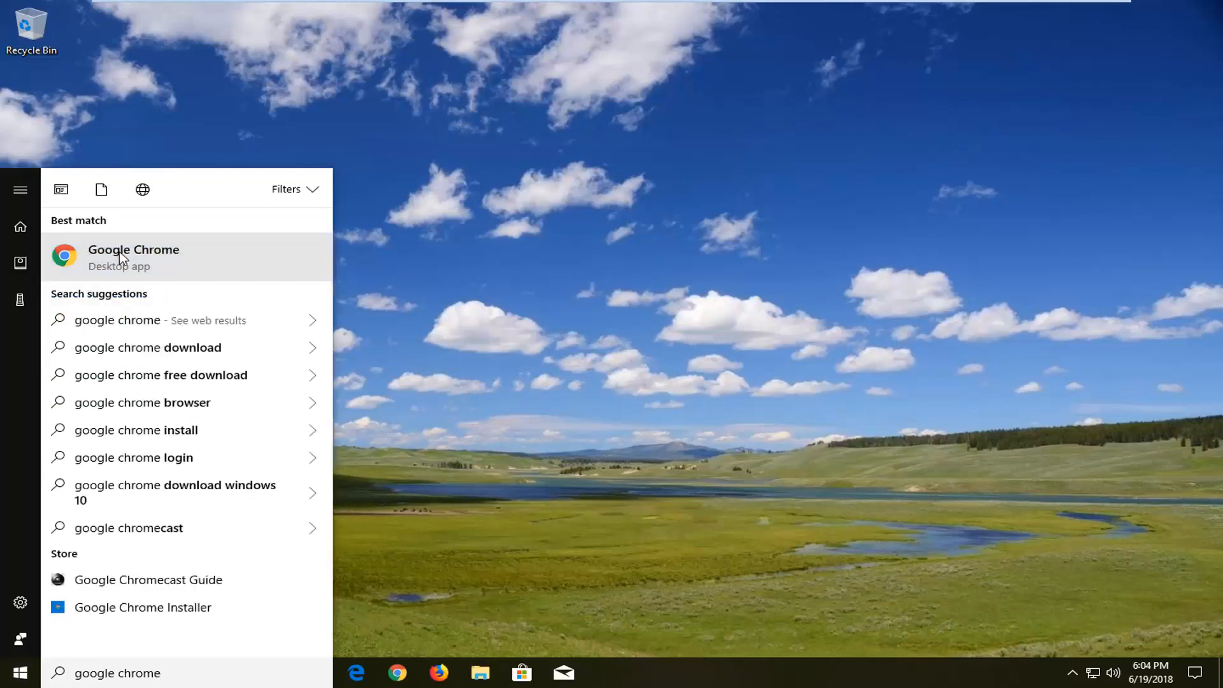
right_click(122, 257)
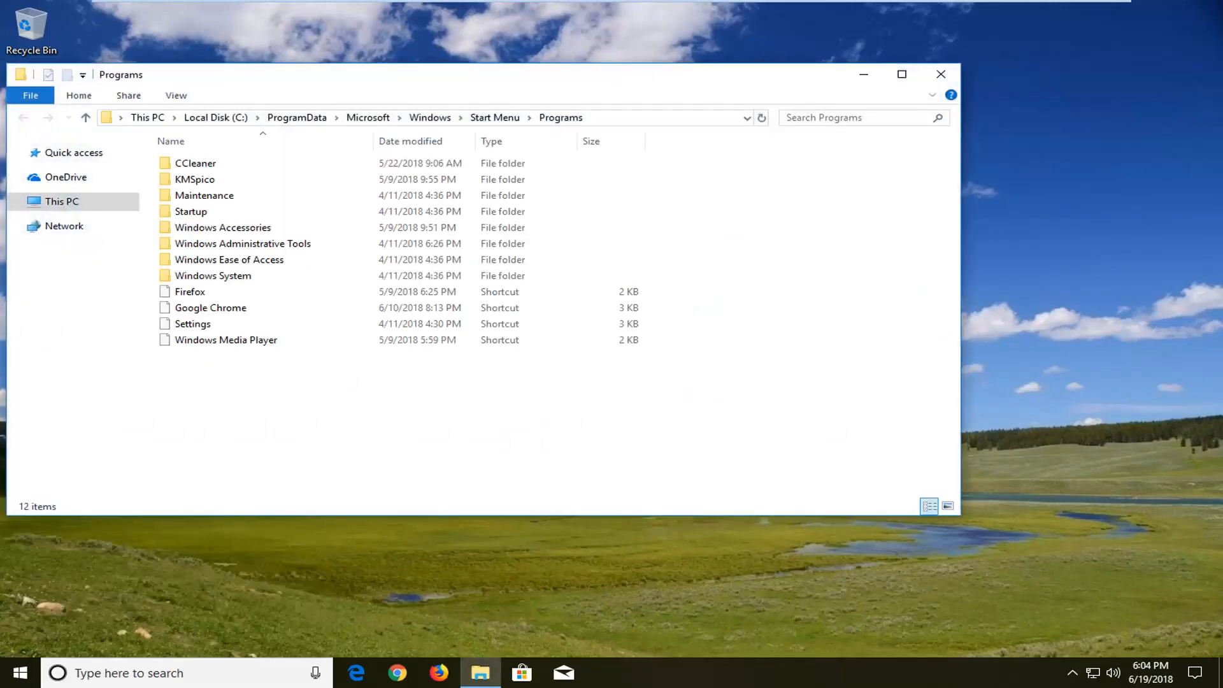
Step: Open the Properties window of the Google Chrome shortcut
click(210, 307)
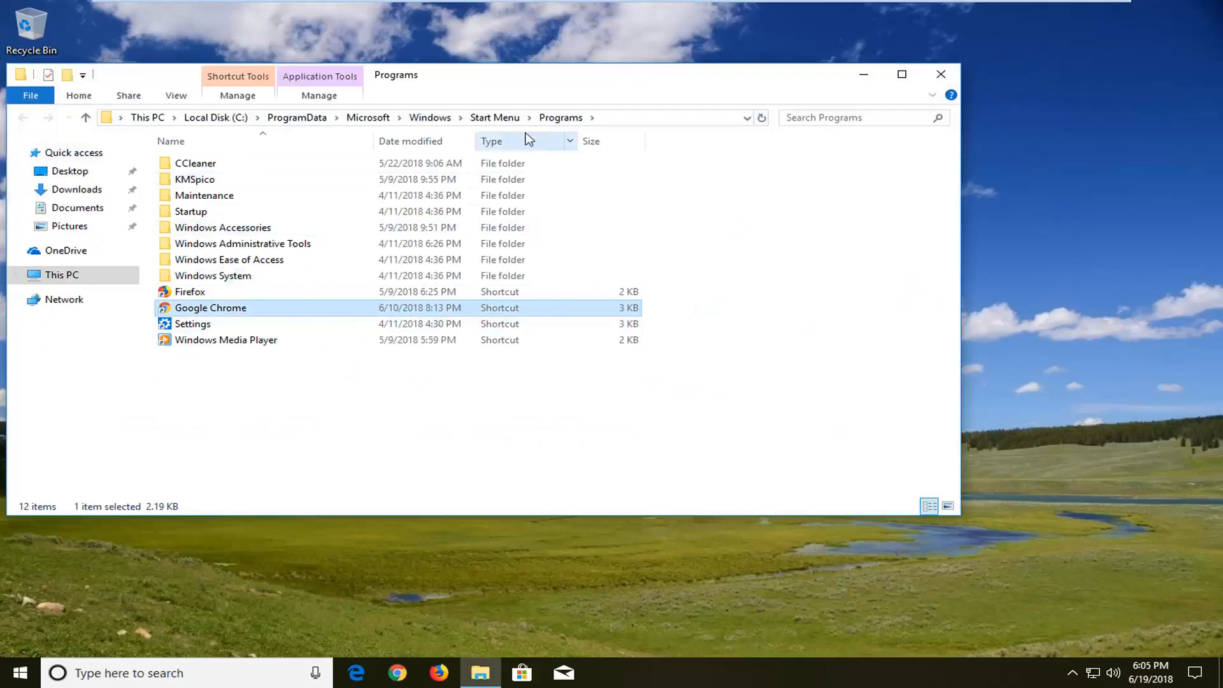
mouse_move(507, 318)
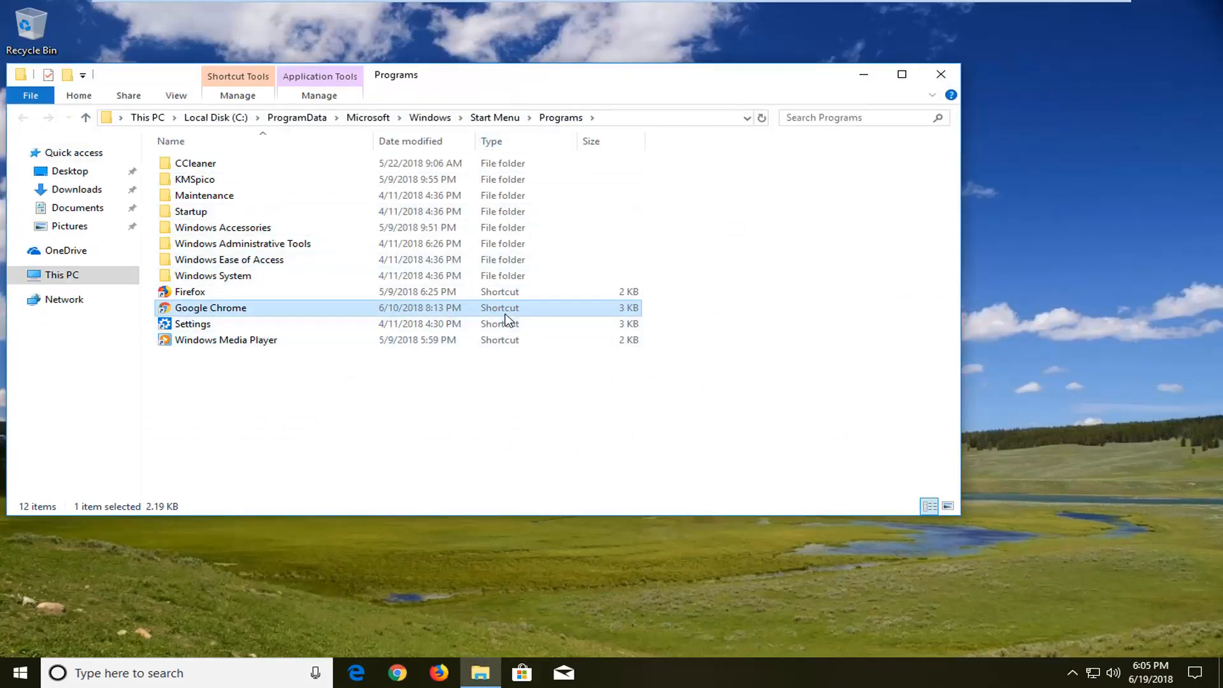
mouse_move(205, 310)
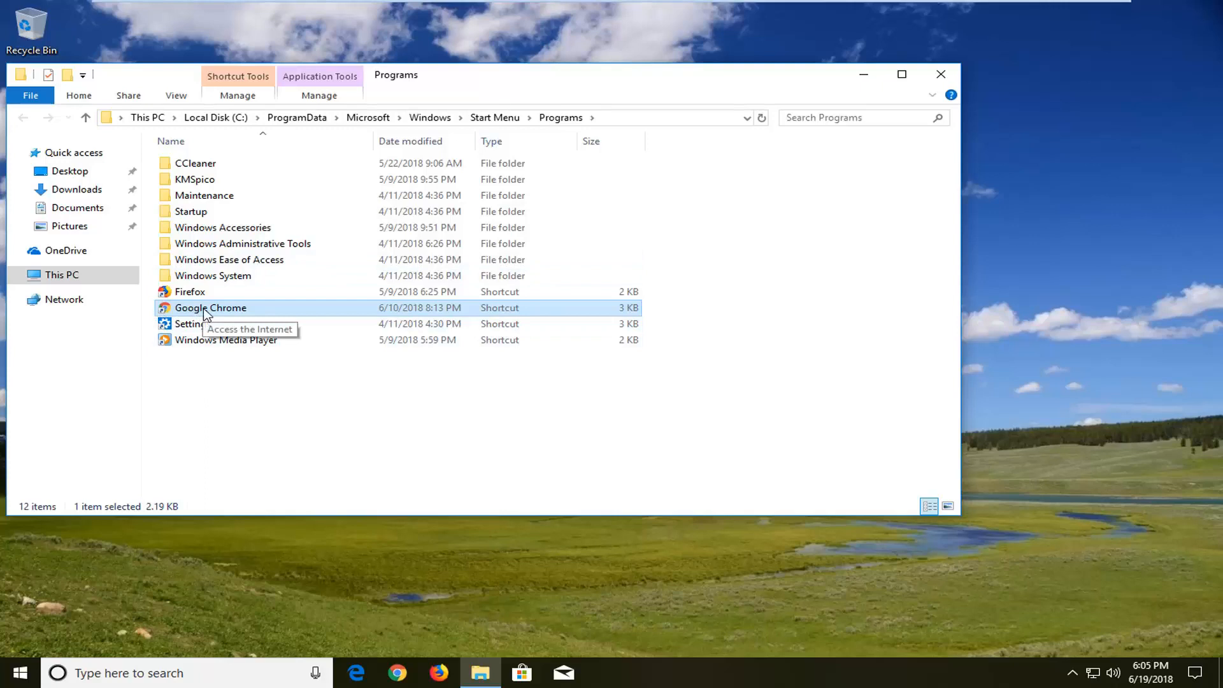
right_click(209, 307)
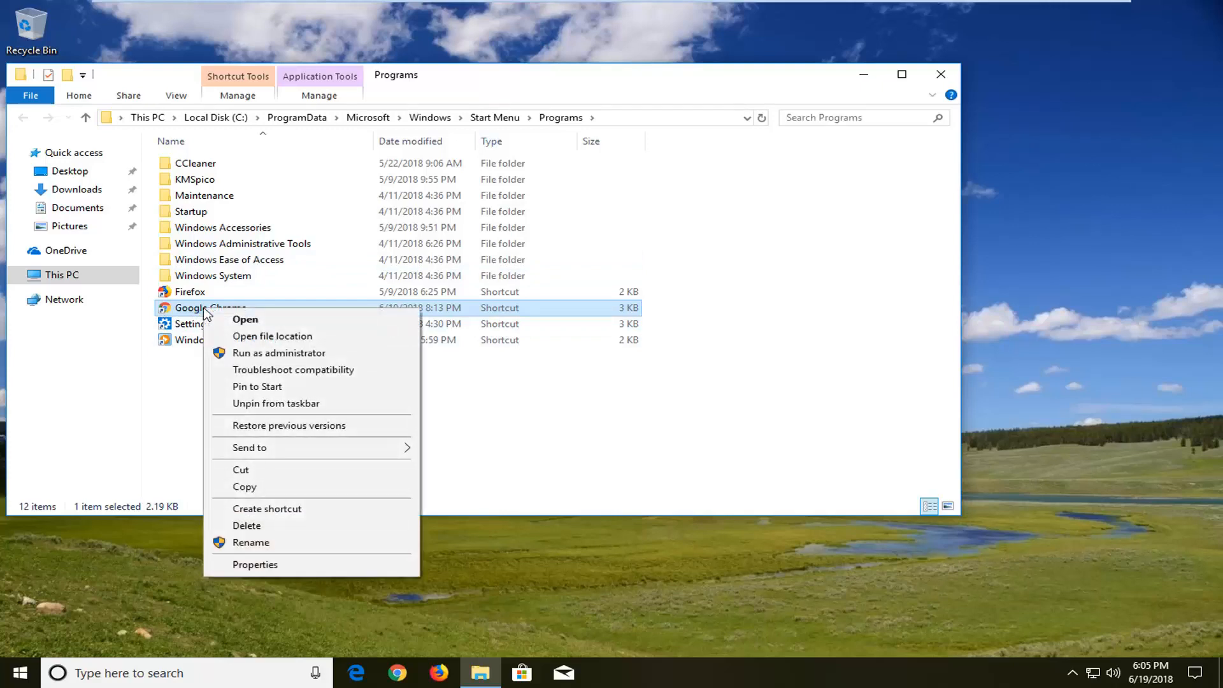
mouse_move(265, 581)
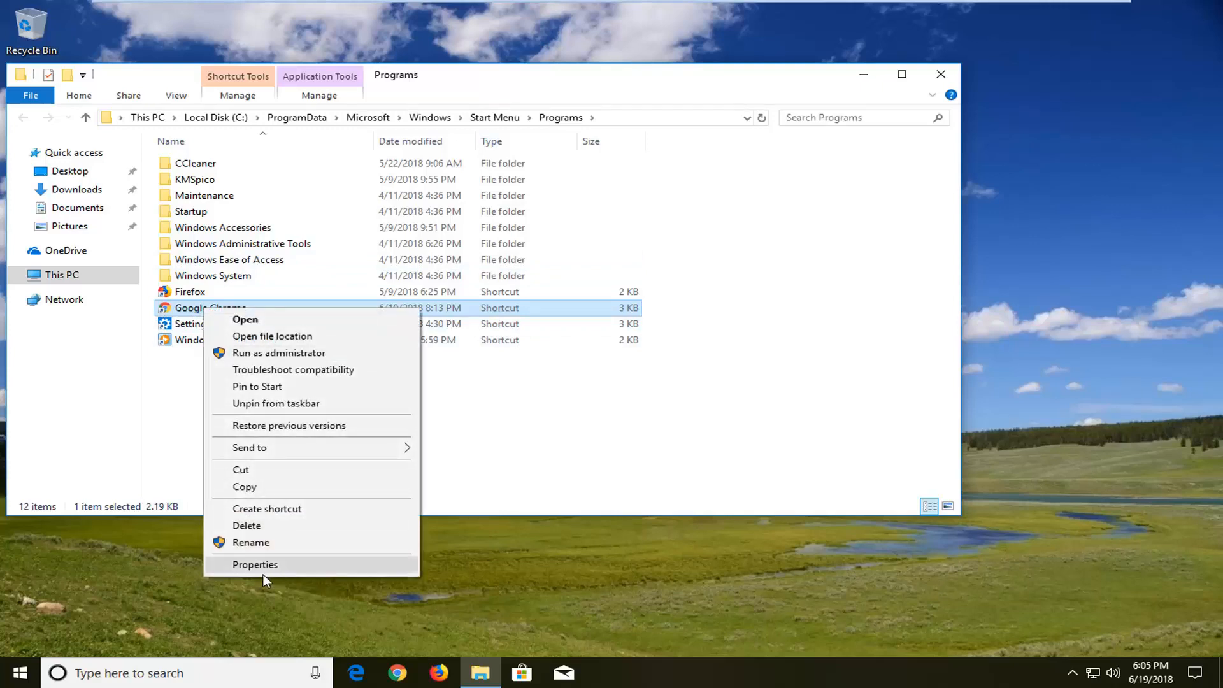
click(255, 565)
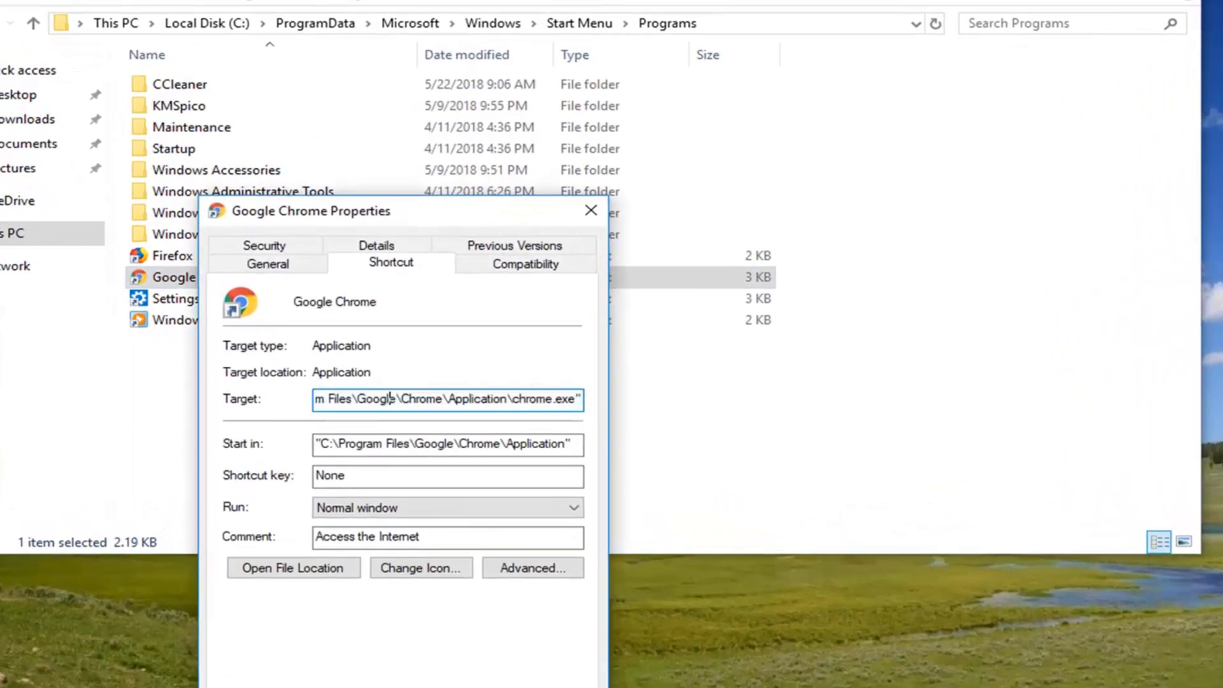
Step: Append ' -incognito' to the end of the shortcut's Target path
click(578, 399)
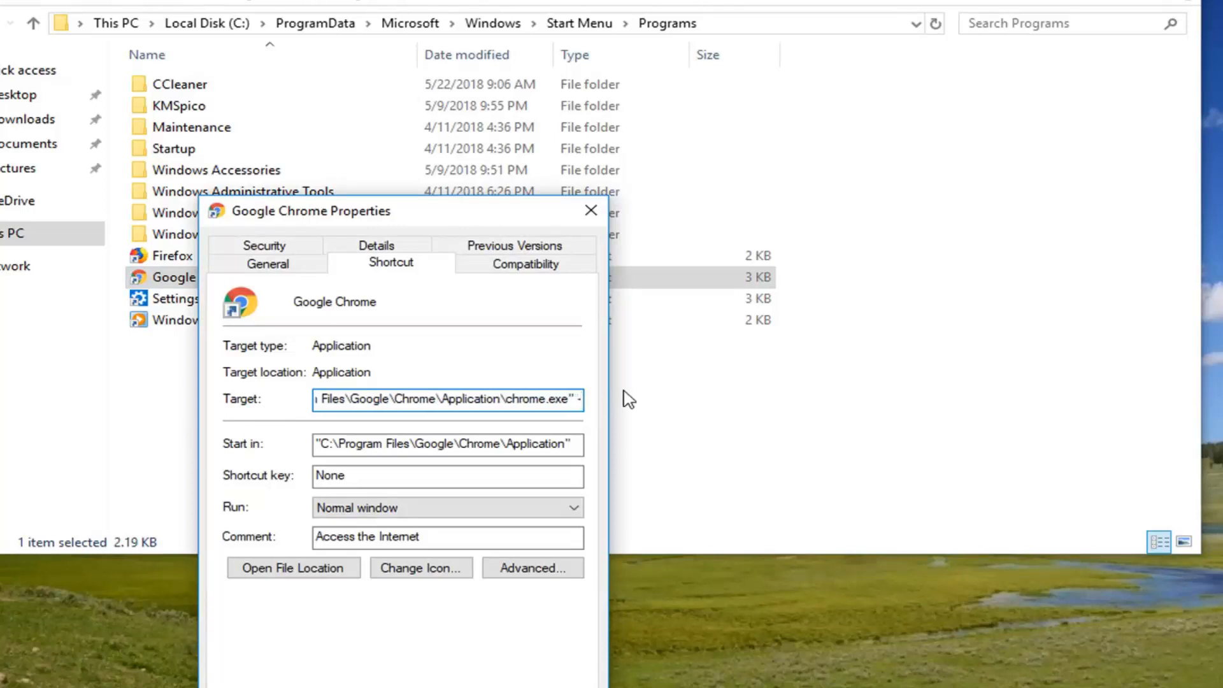
text(-incognito)
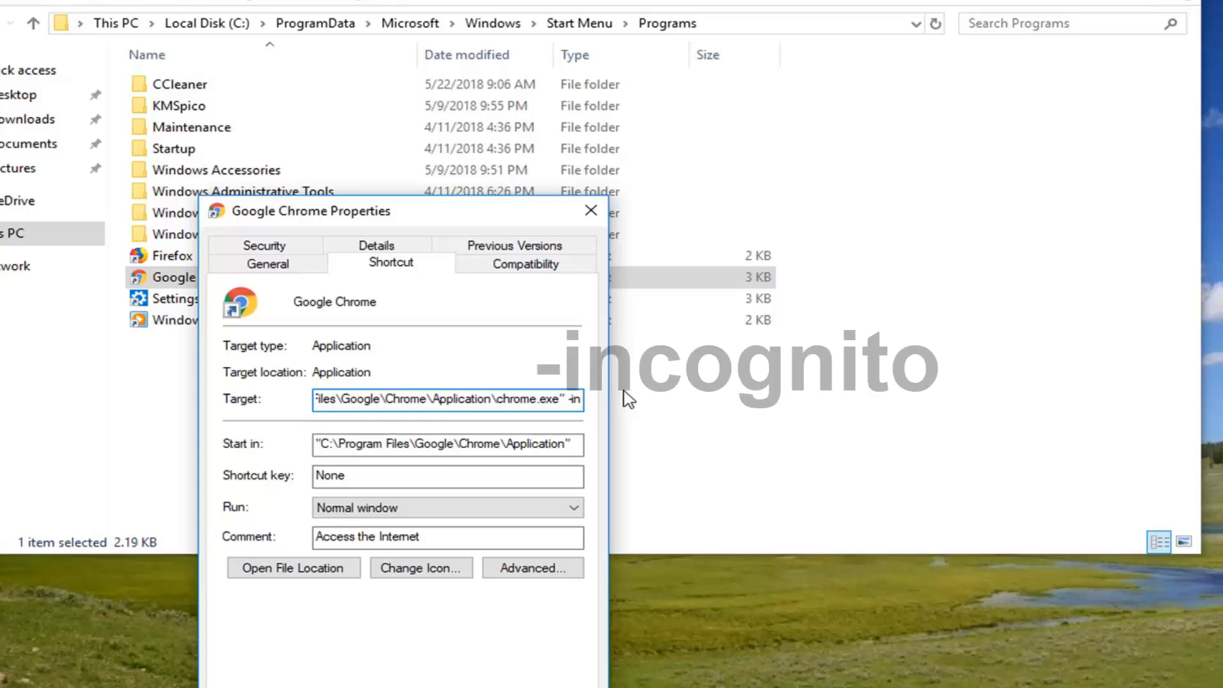
text(-incognito)
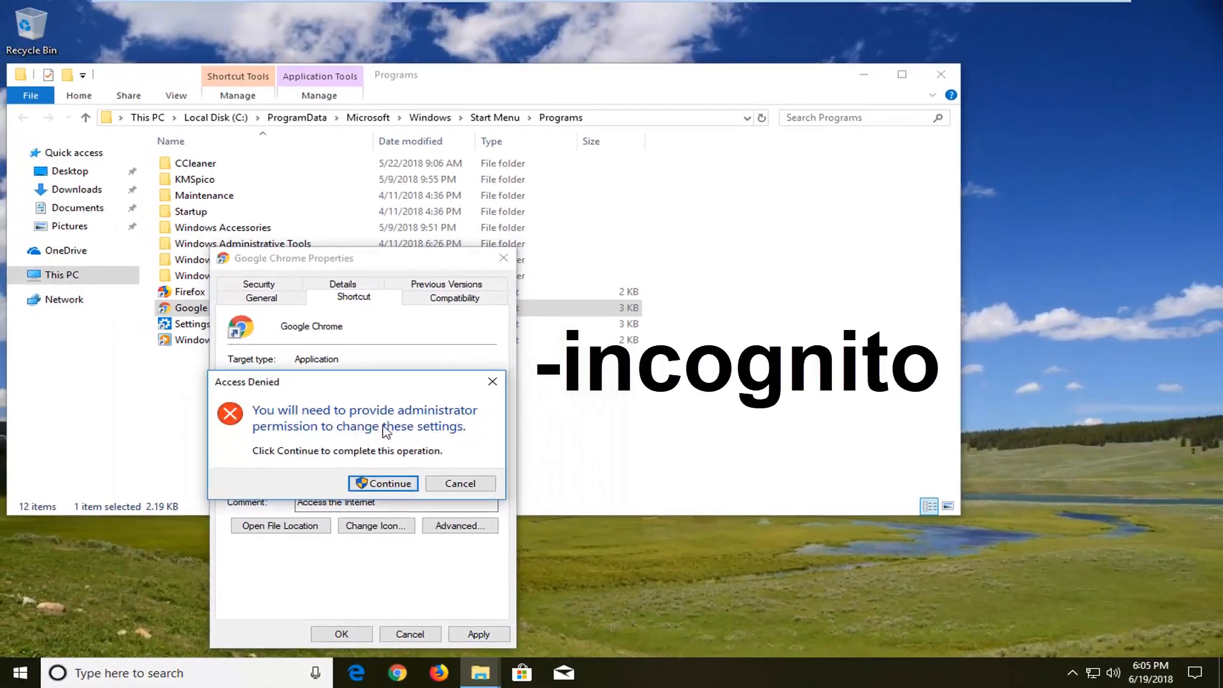
Step: Continue past the Access Denied prompt and apply the -incognito Target change
click(382, 484)
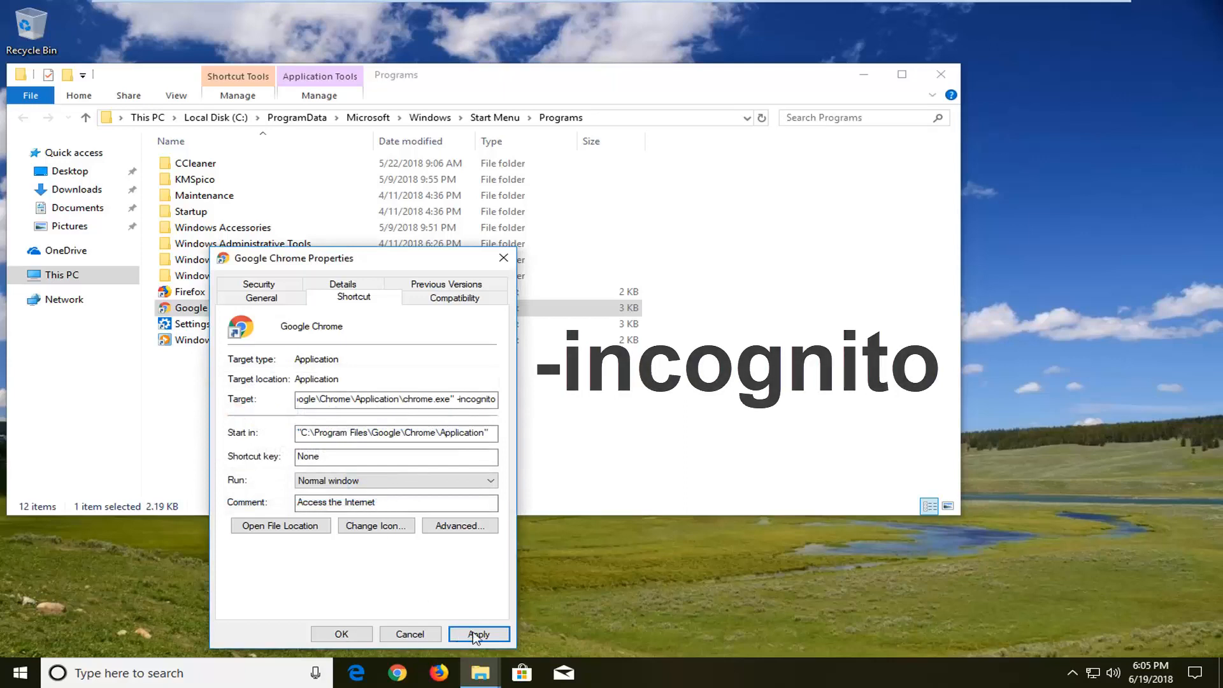
click(479, 634)
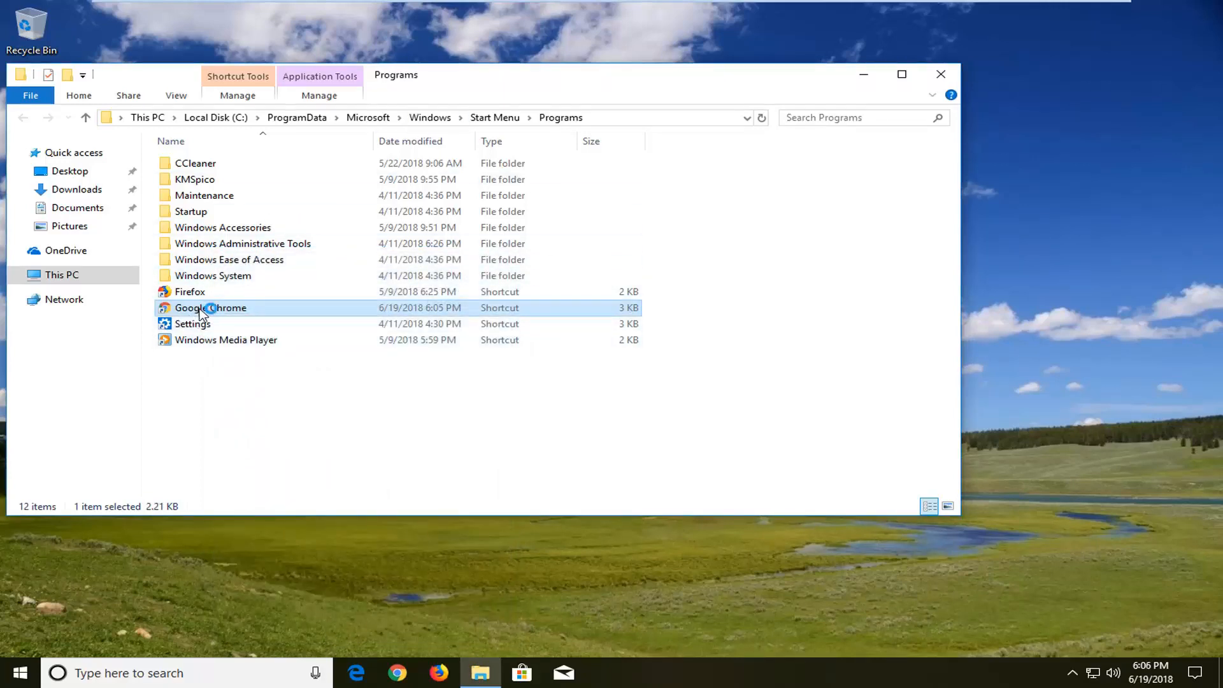
mouse_move(203, 310)
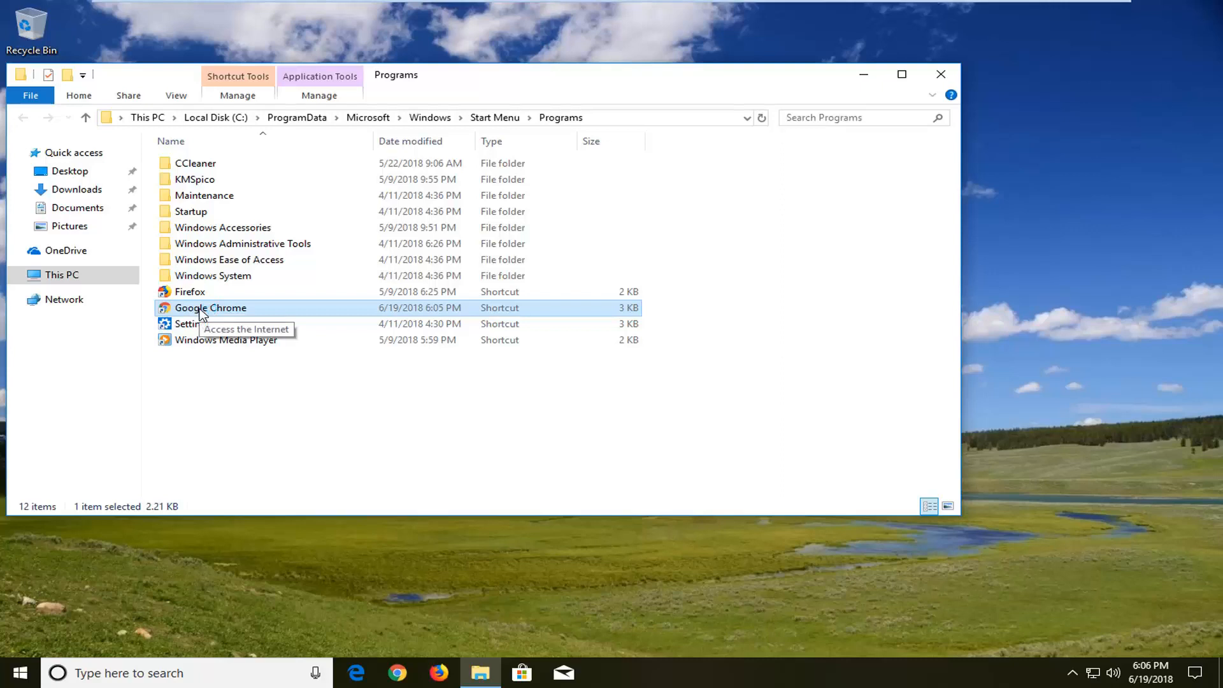
double_click(210, 307)
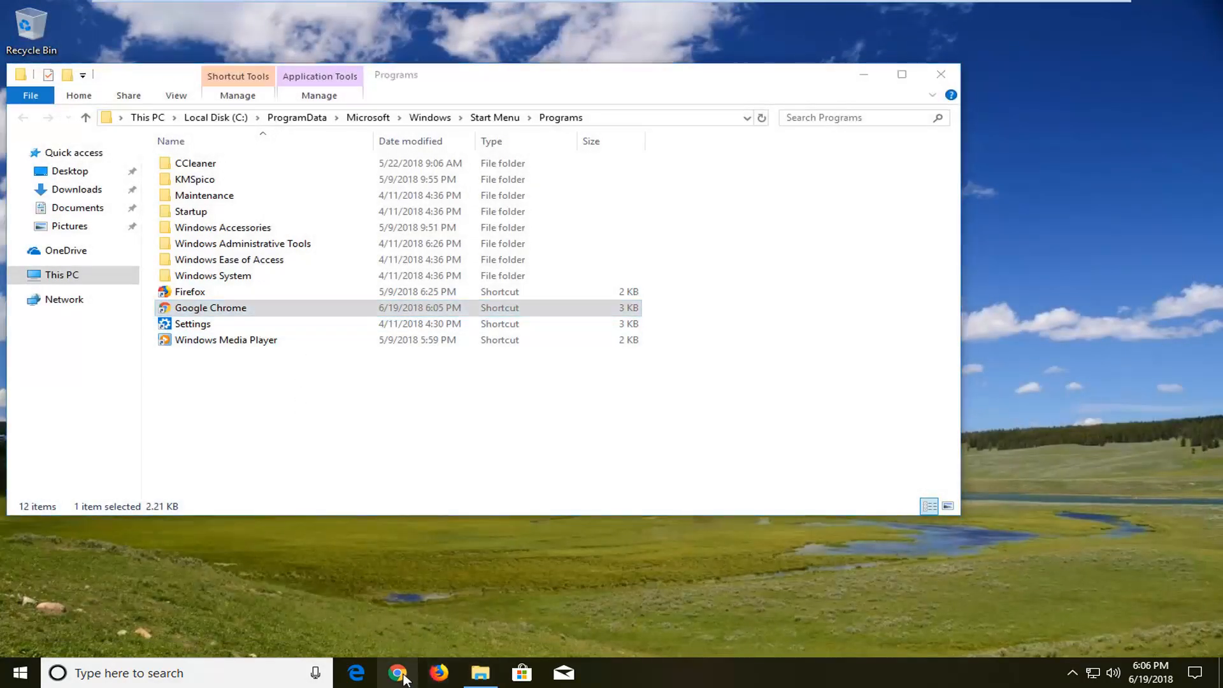
Step: Unpin the old Chrome taskbar icon and pin the edited incognito shortcut instead
right_click(397, 673)
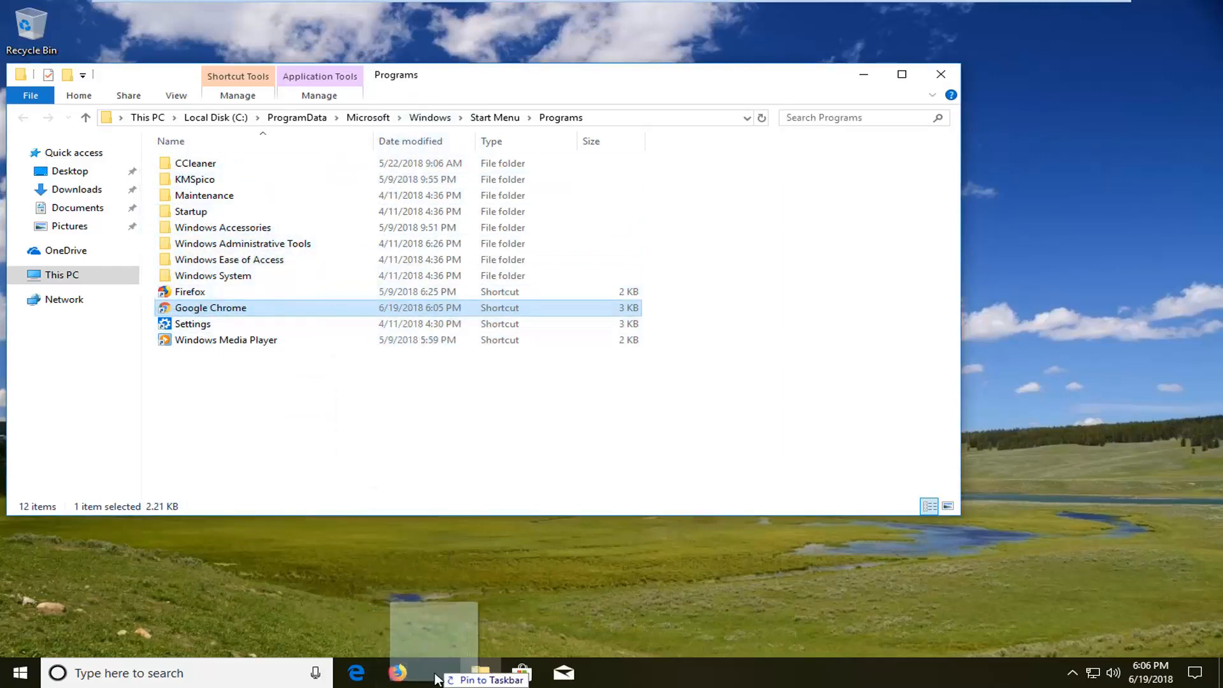
click(472, 686)
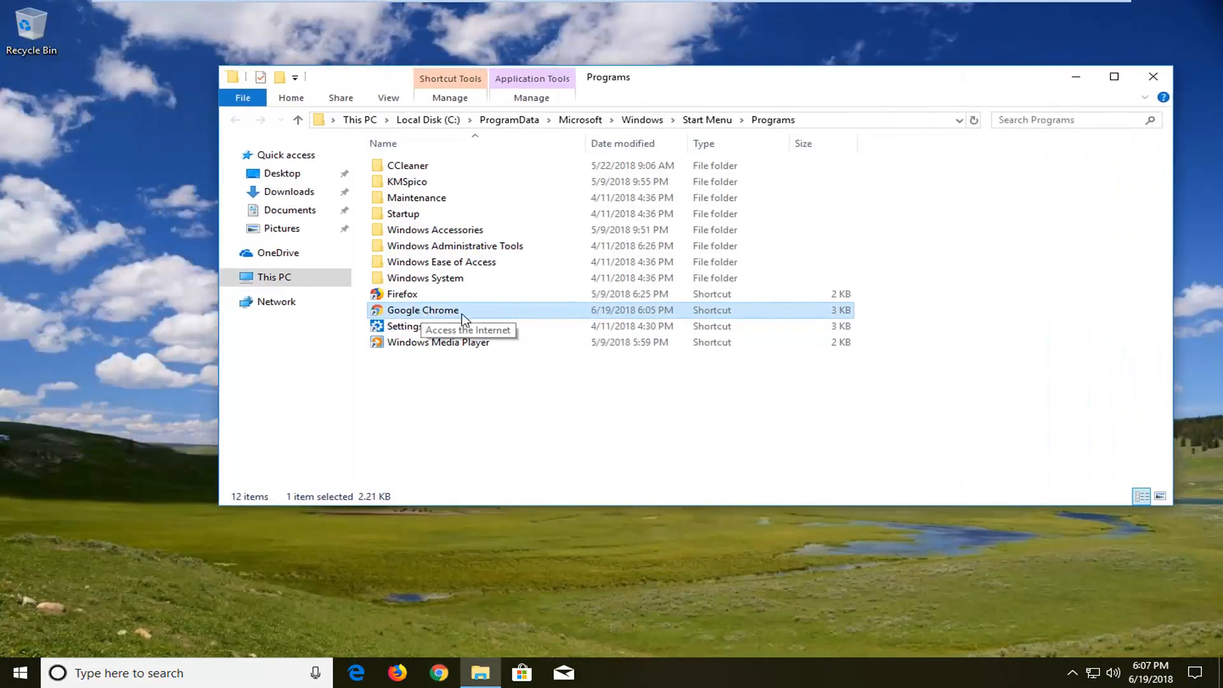
mouse_move(77, 296)
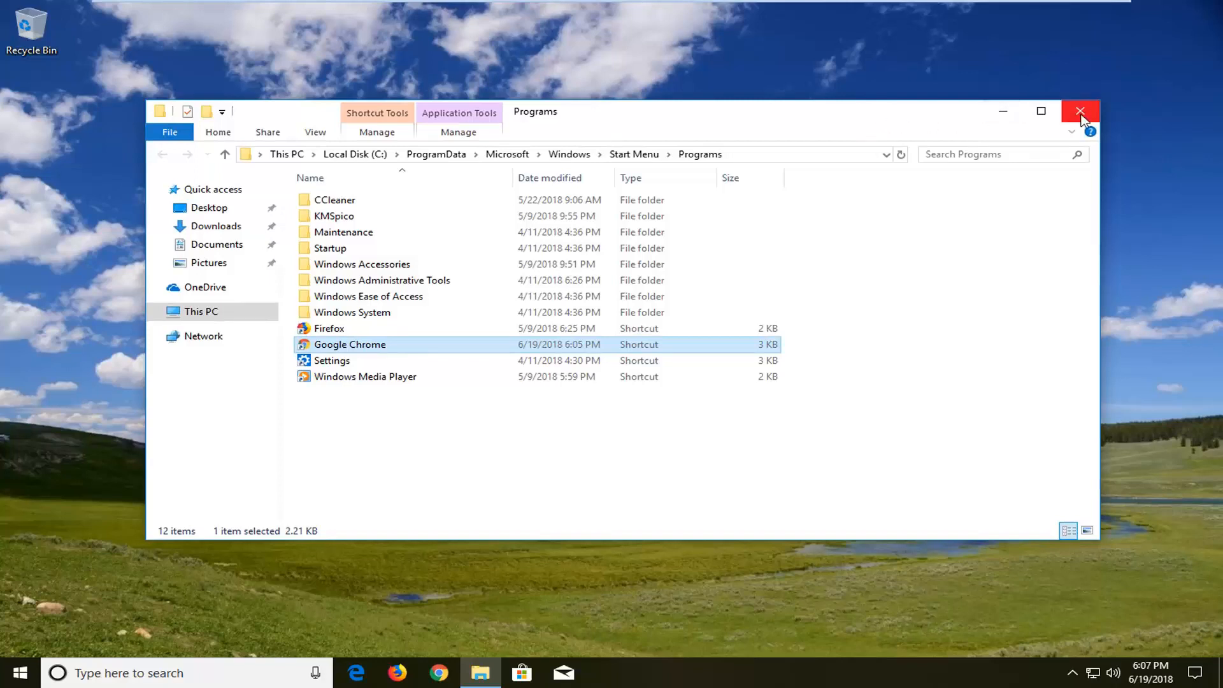
Step: Close the Programs folder window, leaving the desktop with the new Chrome pin
click(1081, 110)
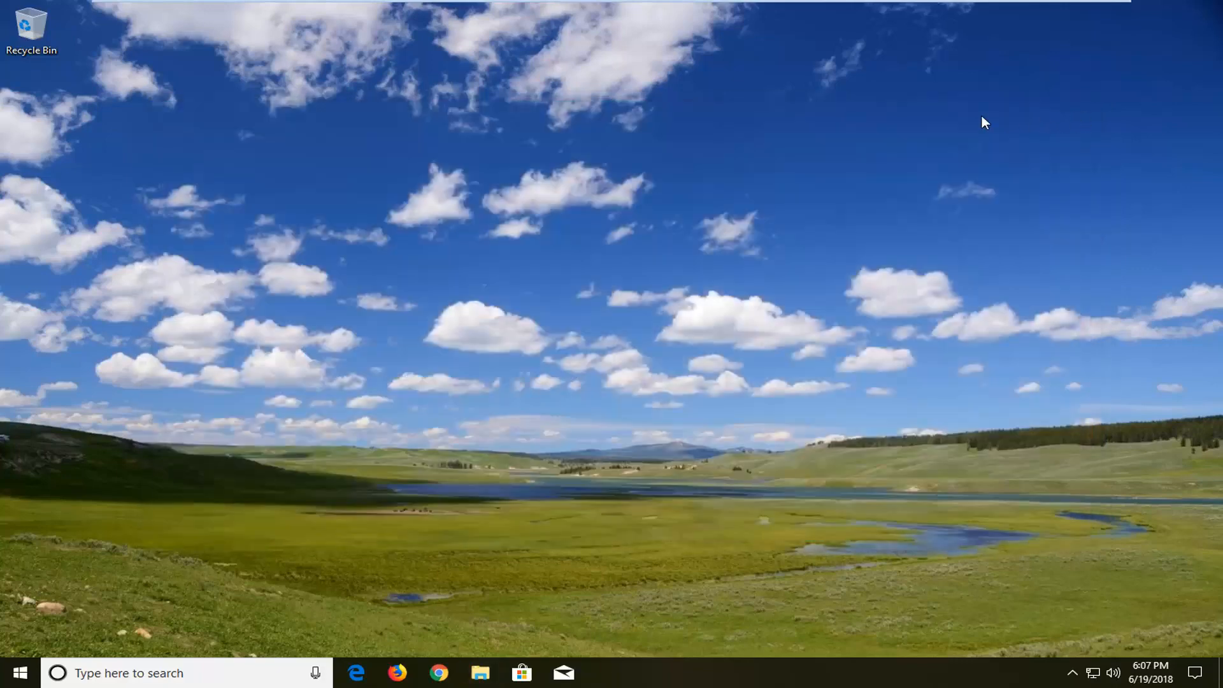
mouse_move(977, 120)
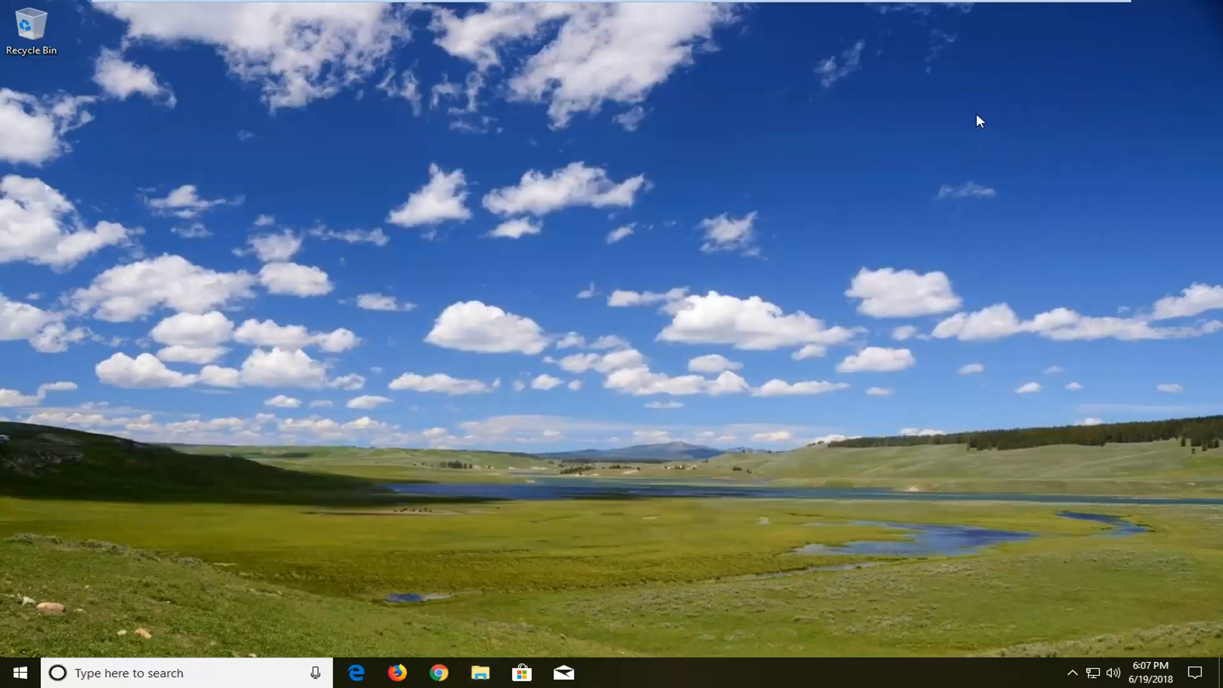